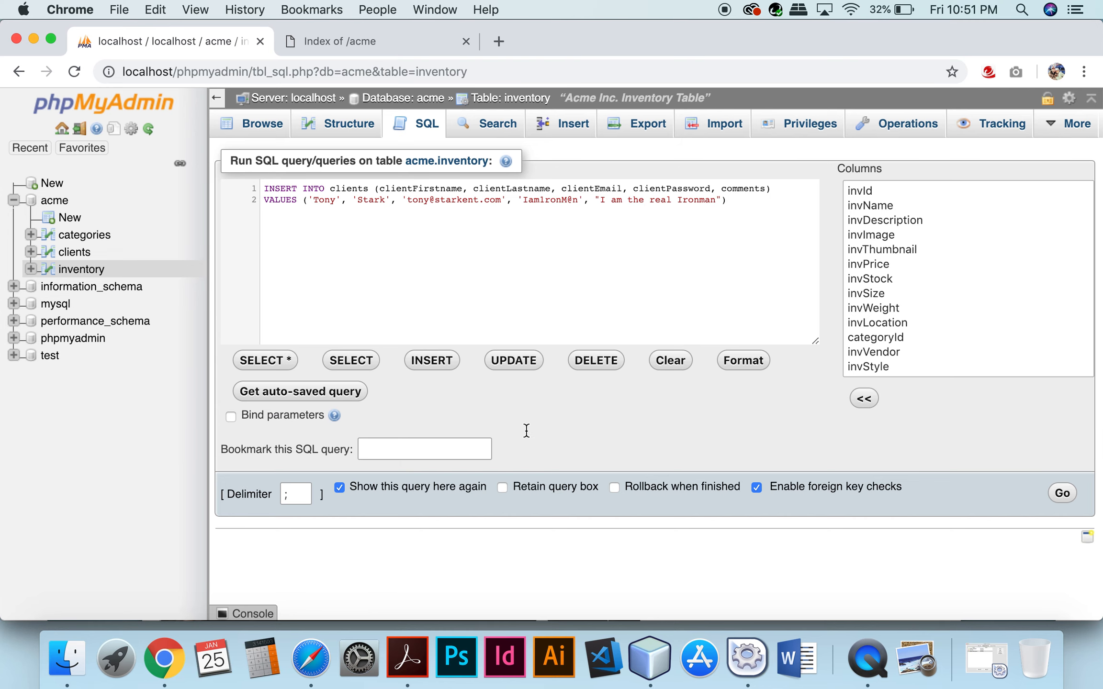
Step: Execute the INSERT INTO clients query and browse clients to verify the added row
{"action": "left_click", "coordinate": [1062, 492]}
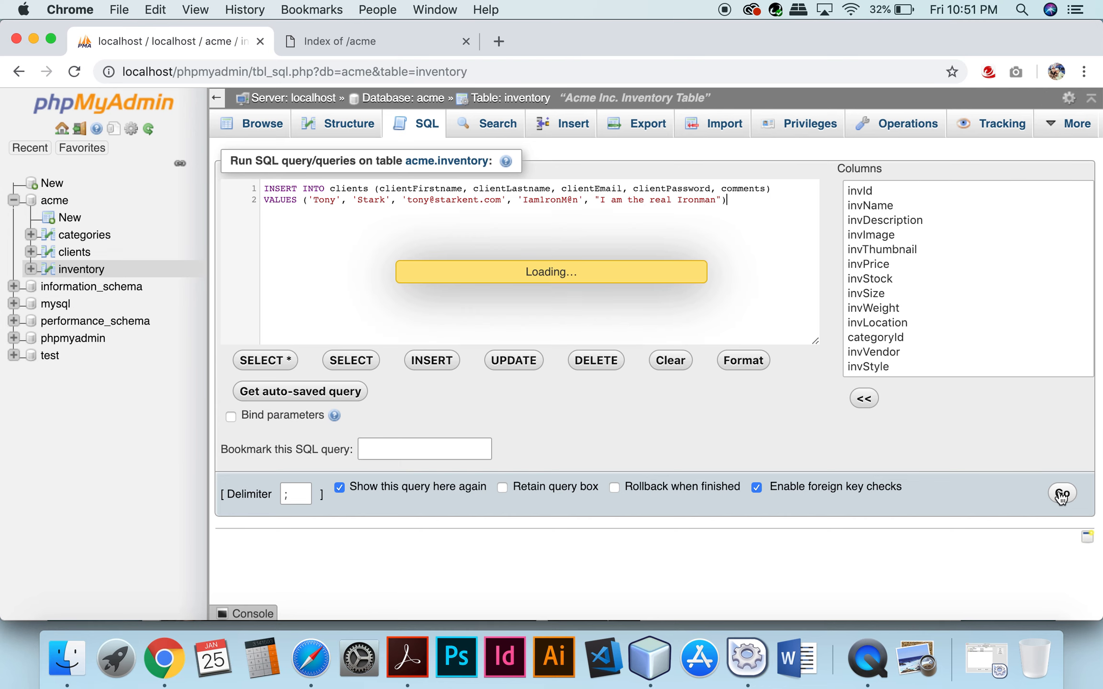
{"action": "left_click", "coordinate": [1061, 492]}
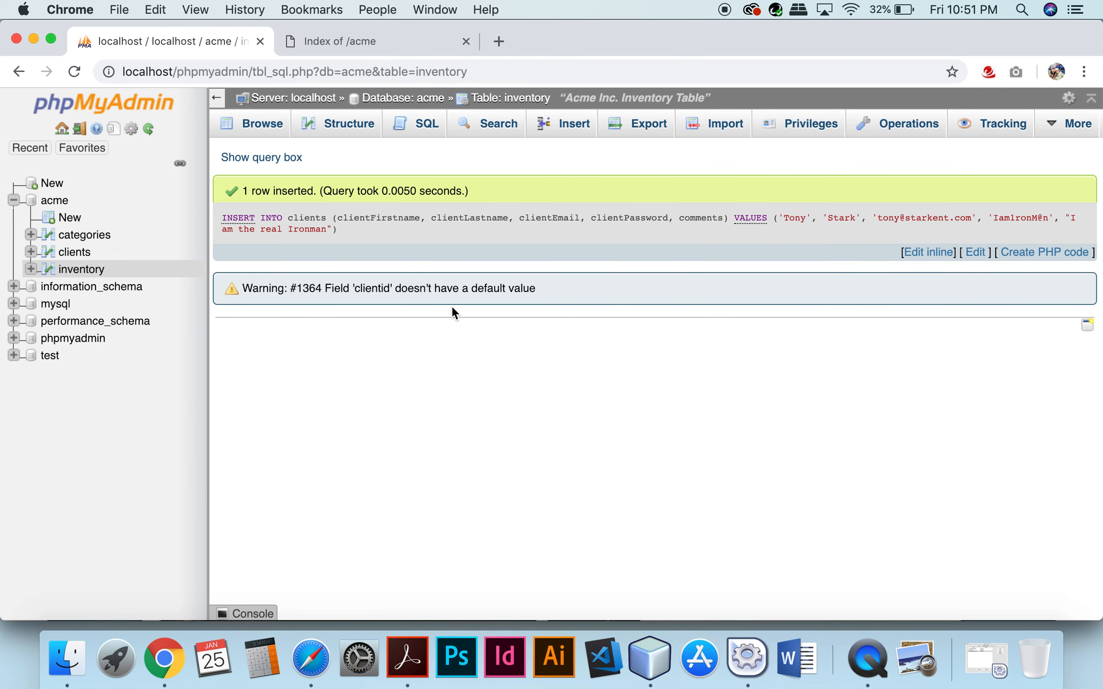
{"action": "left_click", "coordinate": [74, 252]}
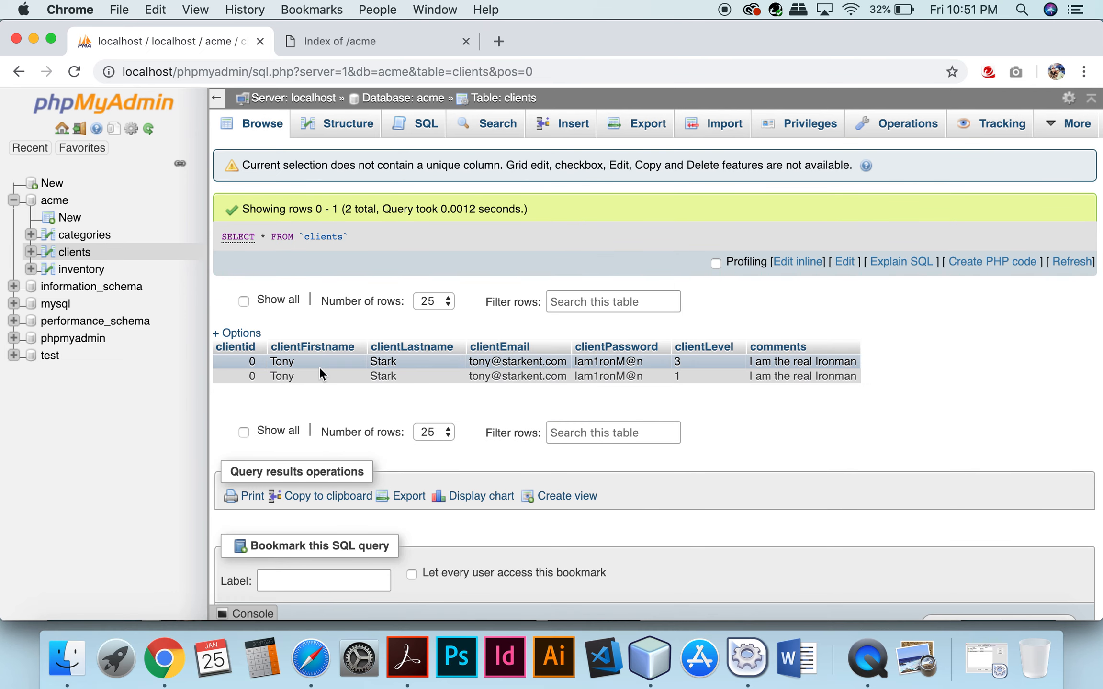
{"action": "mouse_move", "coordinate": [868, 658]}
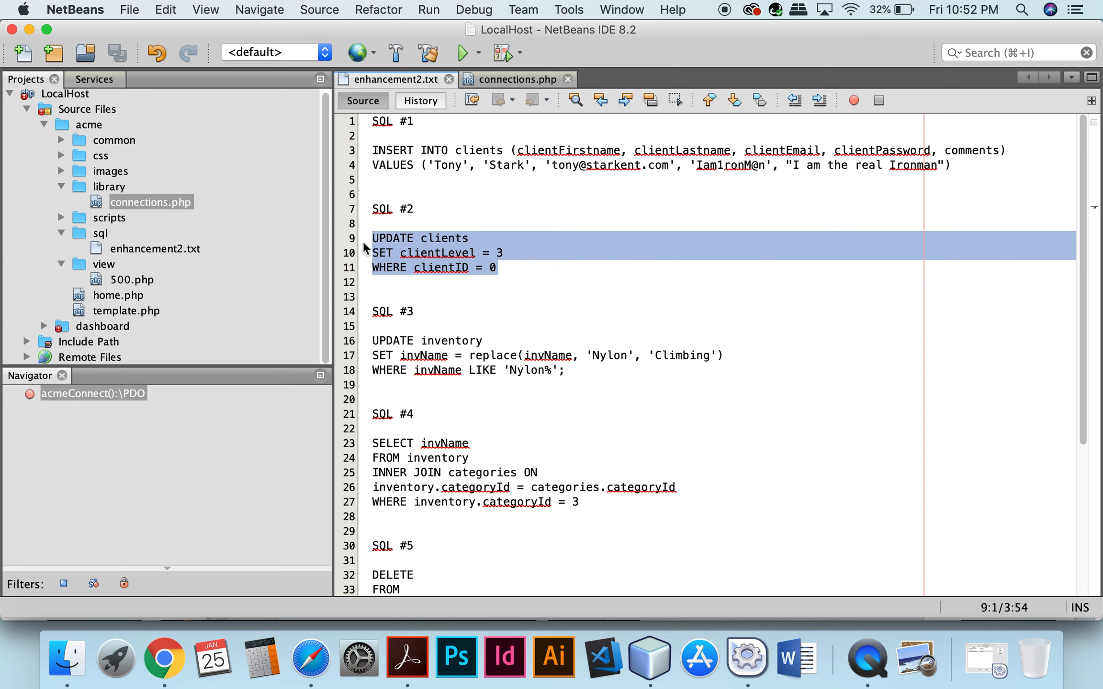
{"action": "mouse_move", "coordinate": [261, 658]}
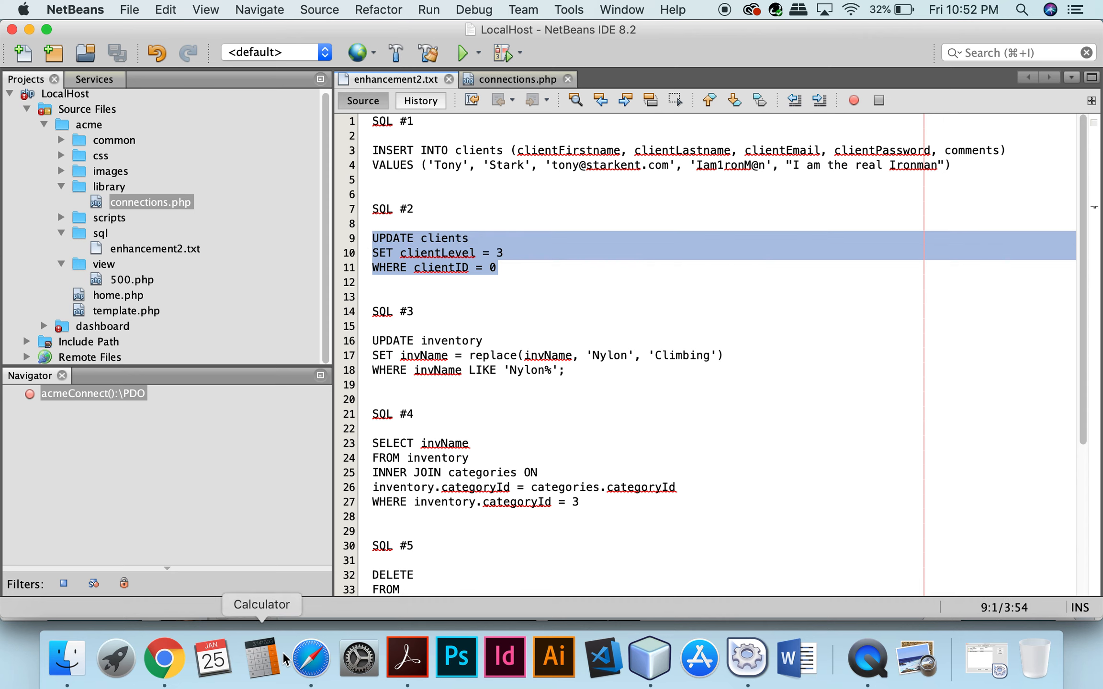
{"action": "mouse_move", "coordinate": [165, 658]}
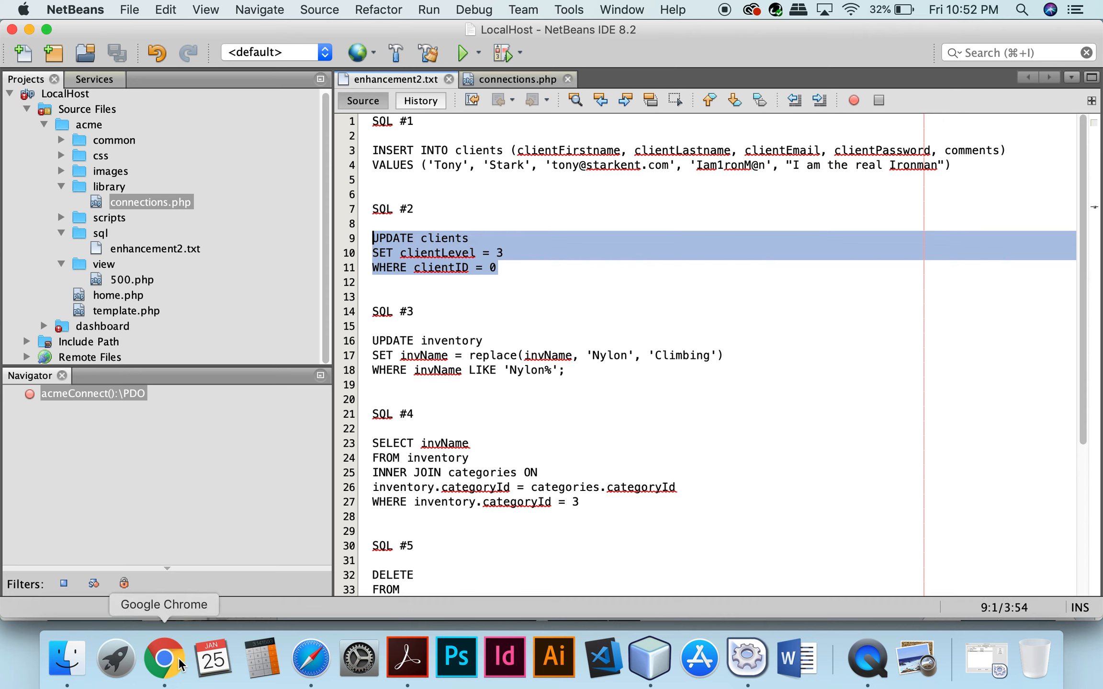
Step: Return to phpMyAdmin after the UPDATE clients query and browse the inventory table
{"action": "left_click", "coordinate": [165, 659]}
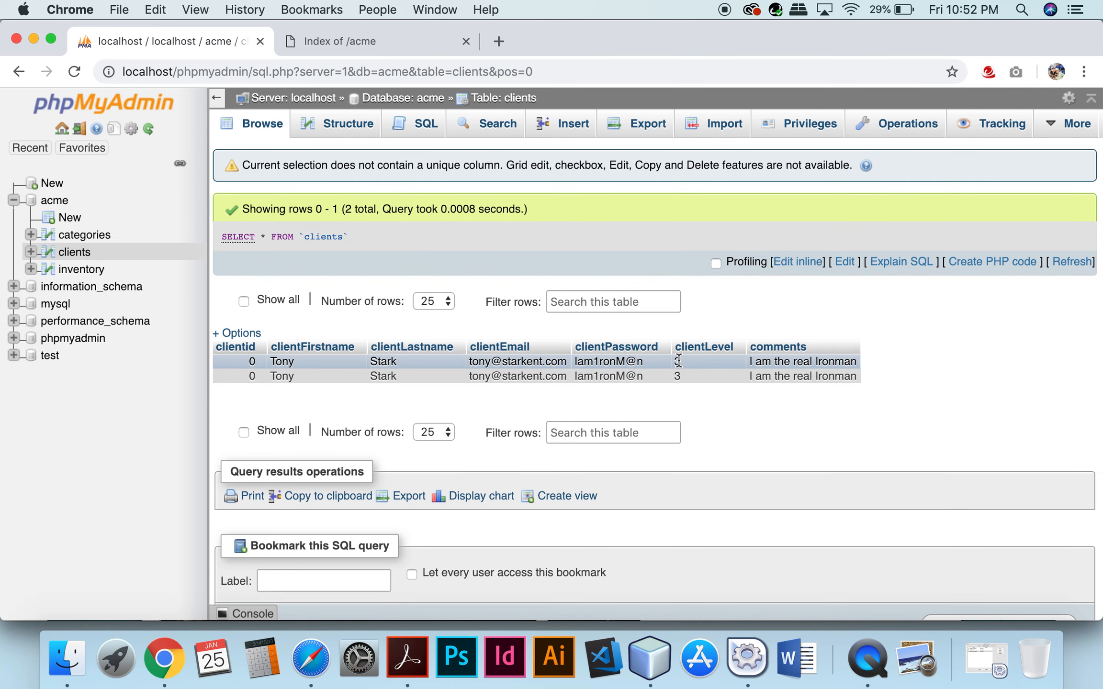
{"action": "left_click", "coordinate": [83, 269]}
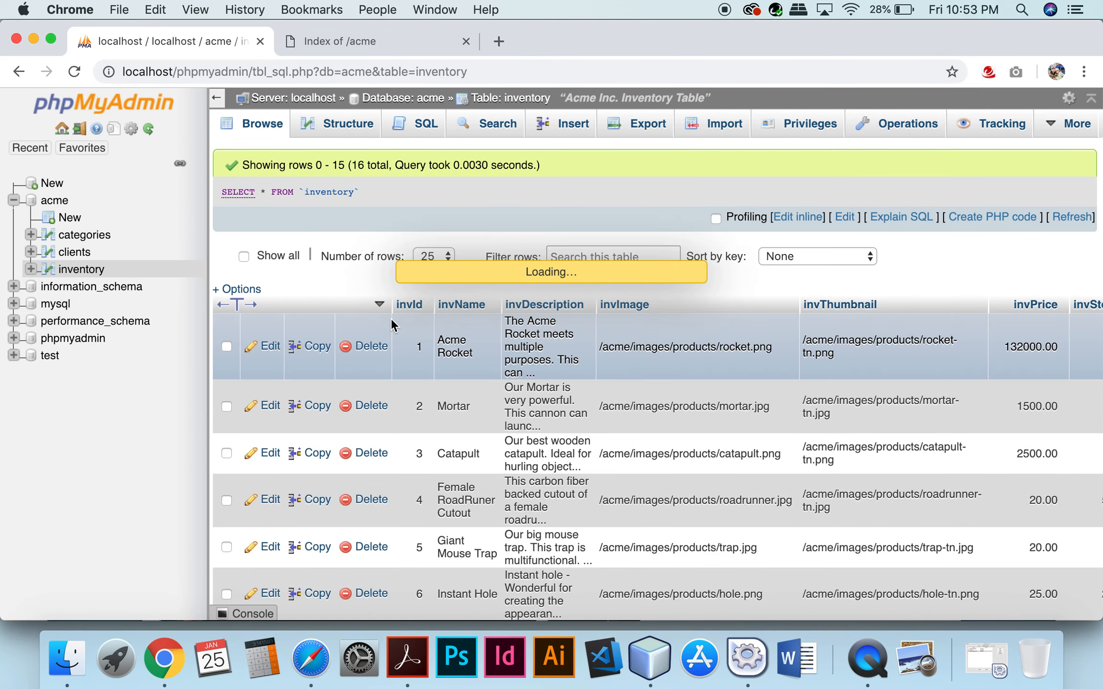
Step: Run the SELECT invName INNER JOIN categories query returning seven category-3 item names
{"action": "left_click", "coordinate": [425, 124]}
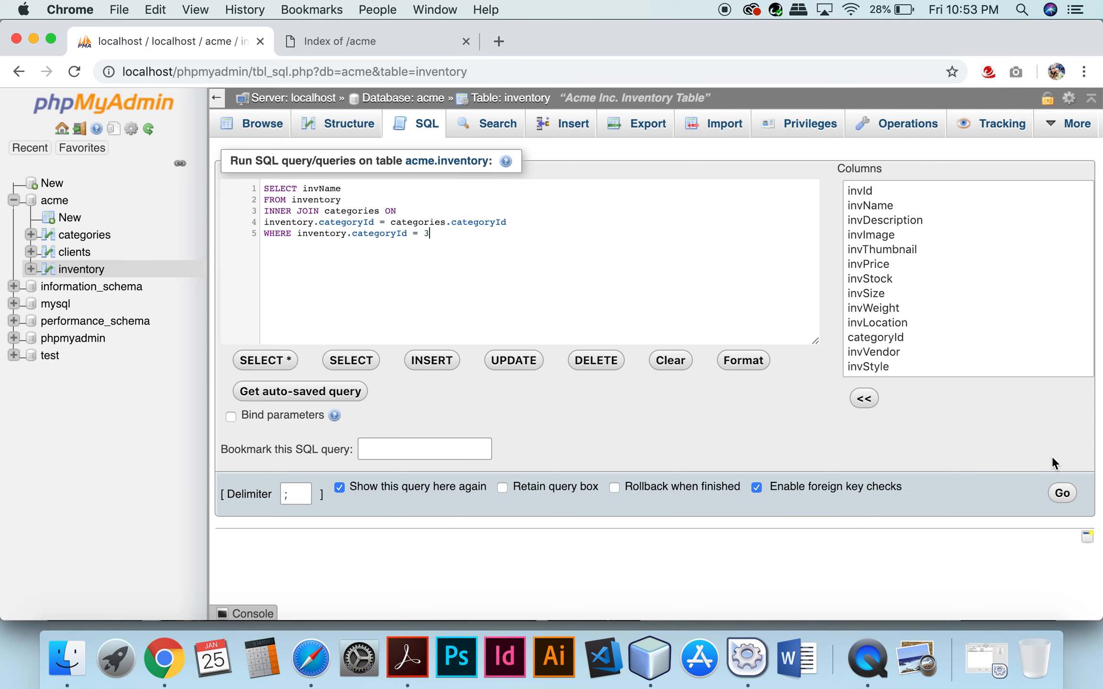
{"action": "left_click", "coordinate": [1062, 492]}
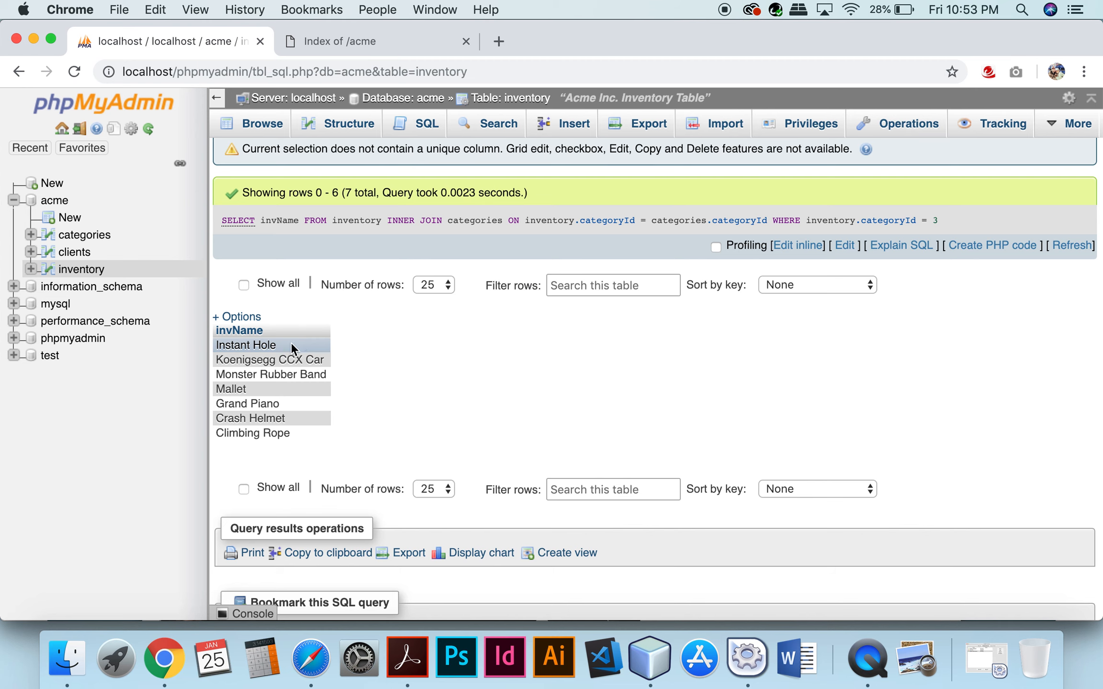
{"action": "mouse_move", "coordinate": [296, 411]}
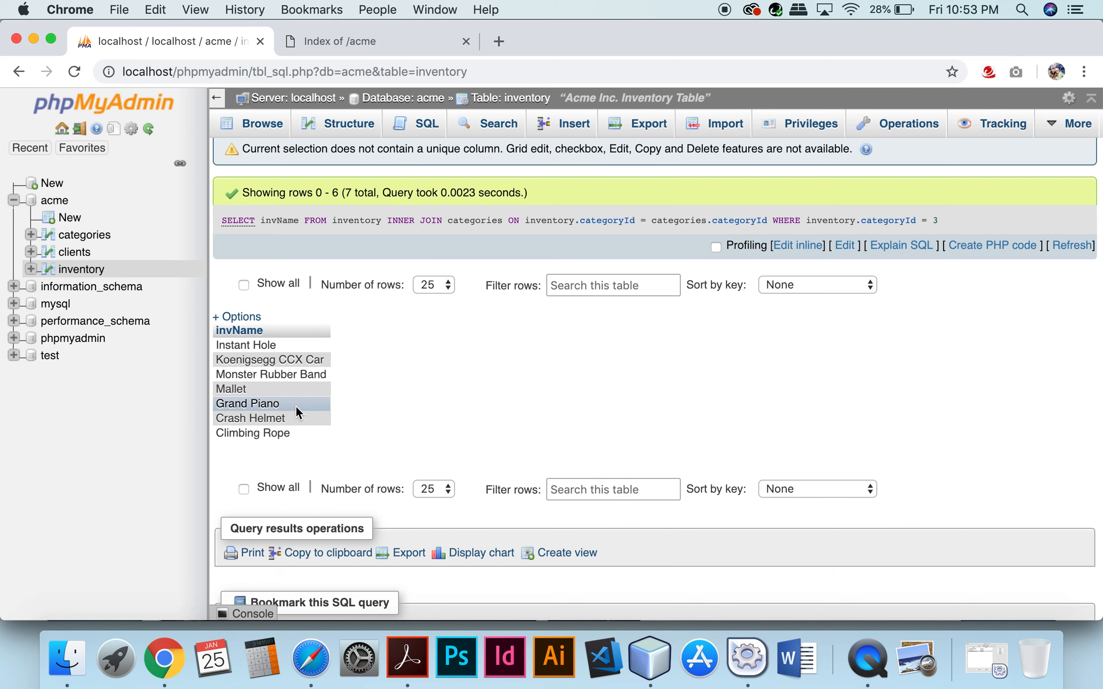
{"action": "mouse_move", "coordinate": [266, 316]}
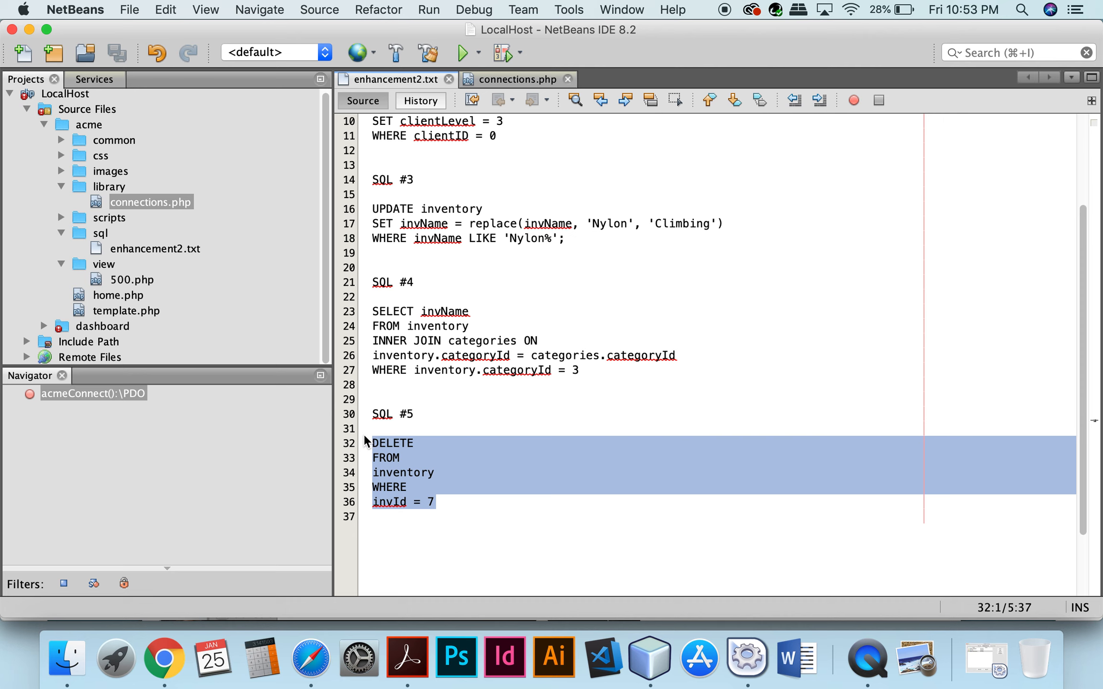
{"action": "mouse_move", "coordinate": [440, 502]}
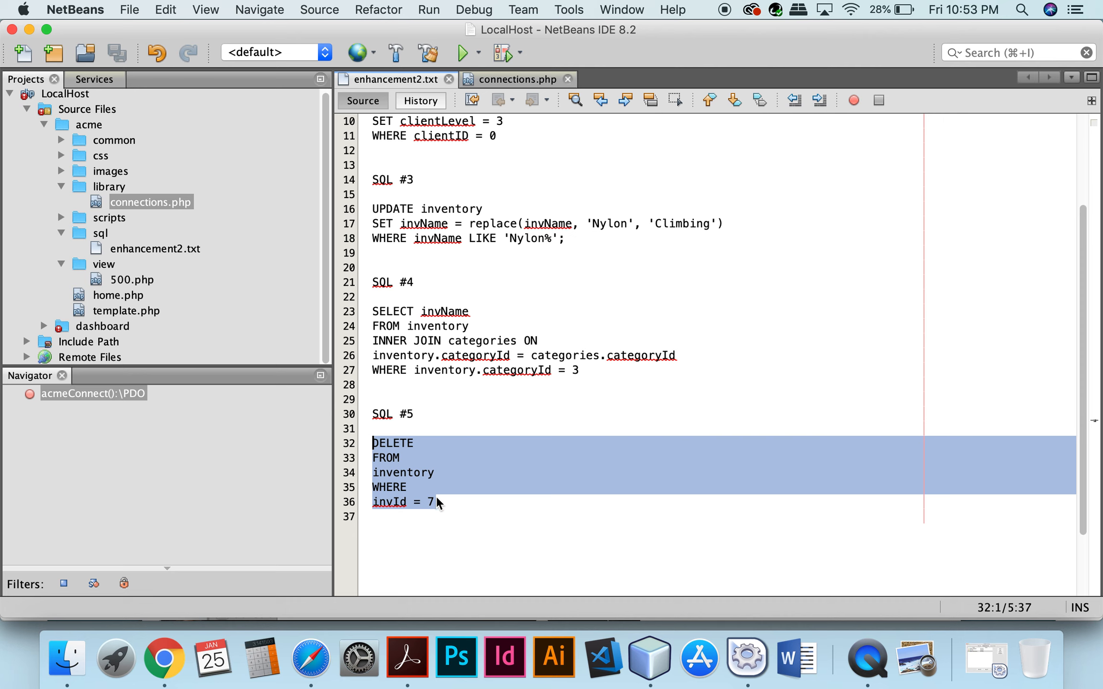
{"action": "mouse_move", "coordinate": [447, 498]}
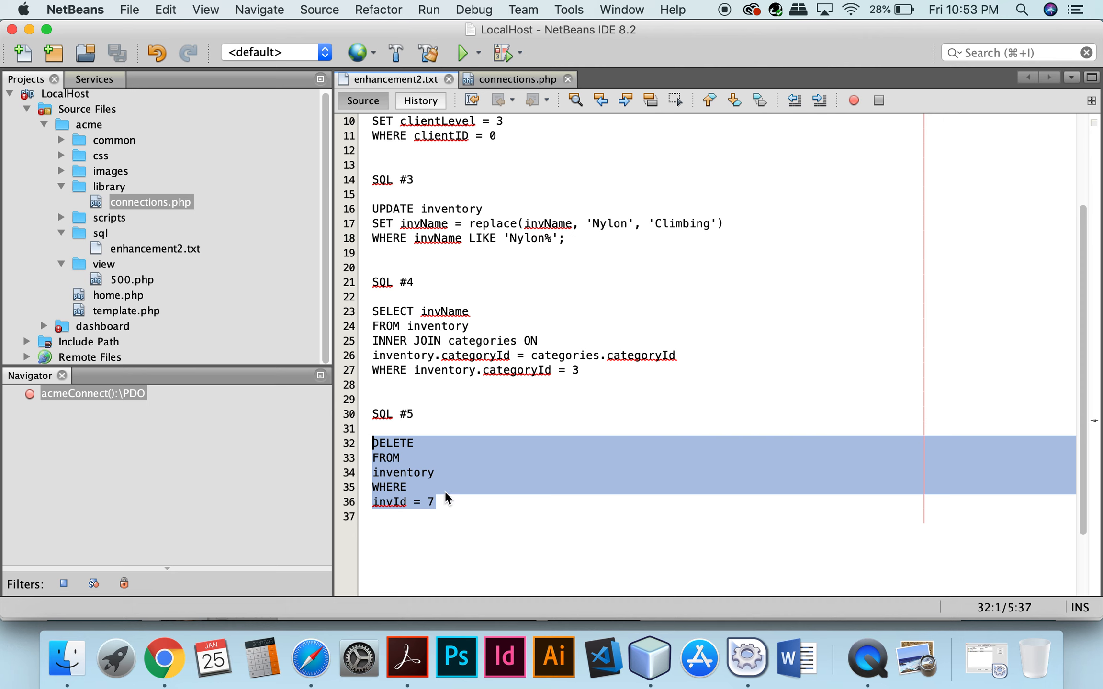
{"action": "mouse_move", "coordinate": [471, 523]}
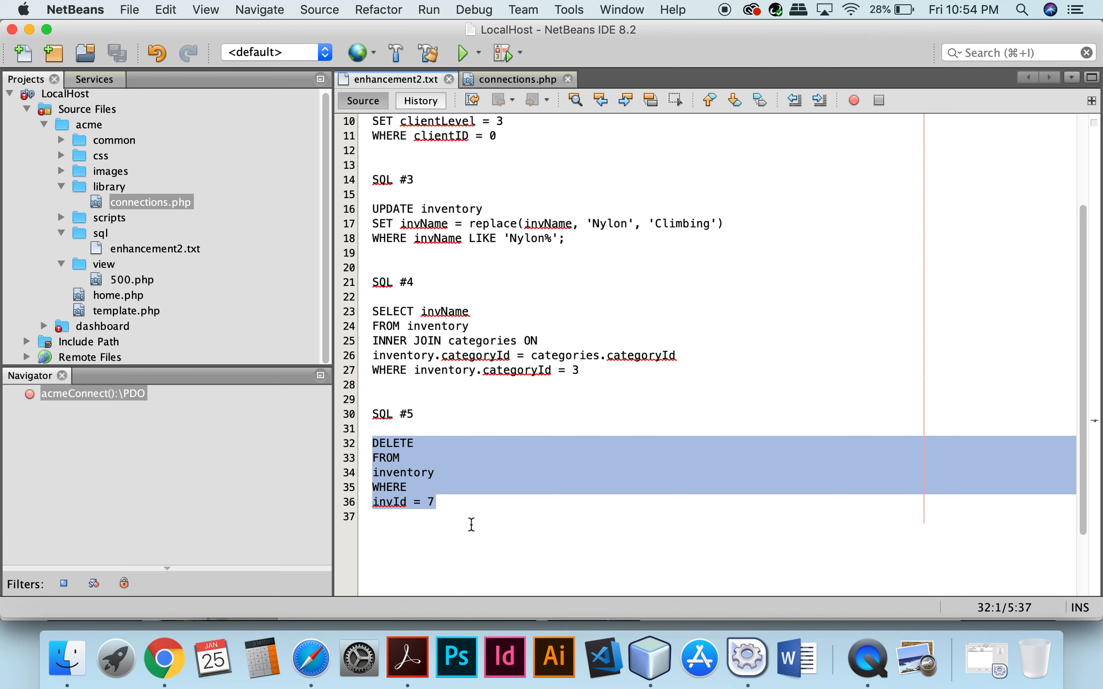
{"action": "mouse_move", "coordinate": [310, 658]}
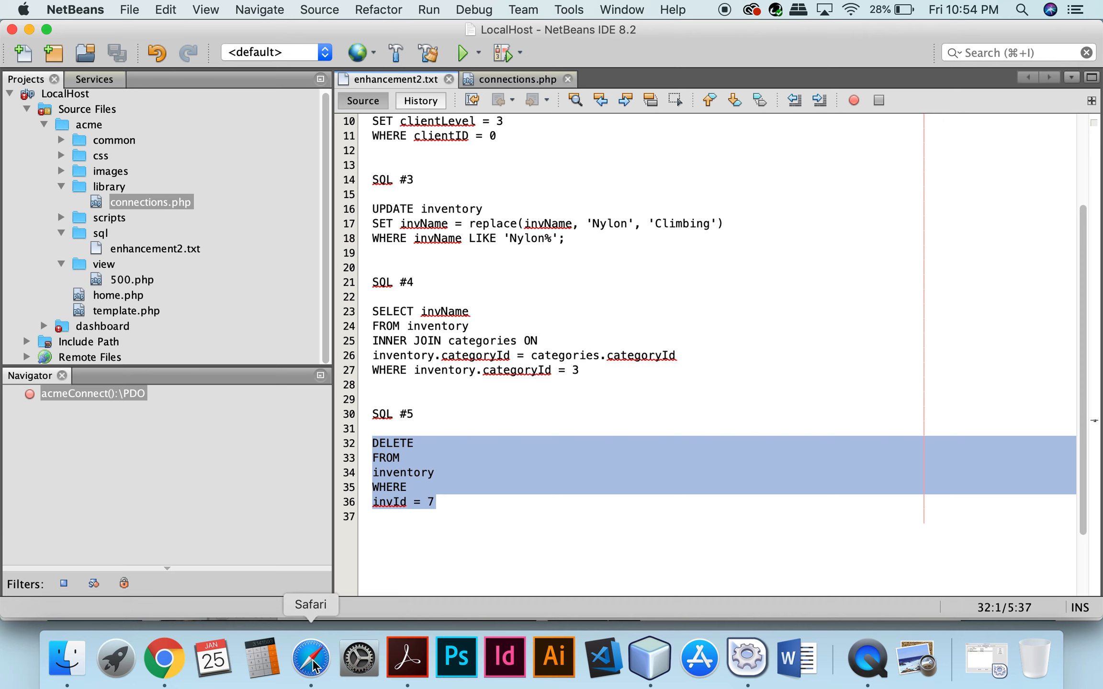
{"action": "mouse_move", "coordinate": [439, 511]}
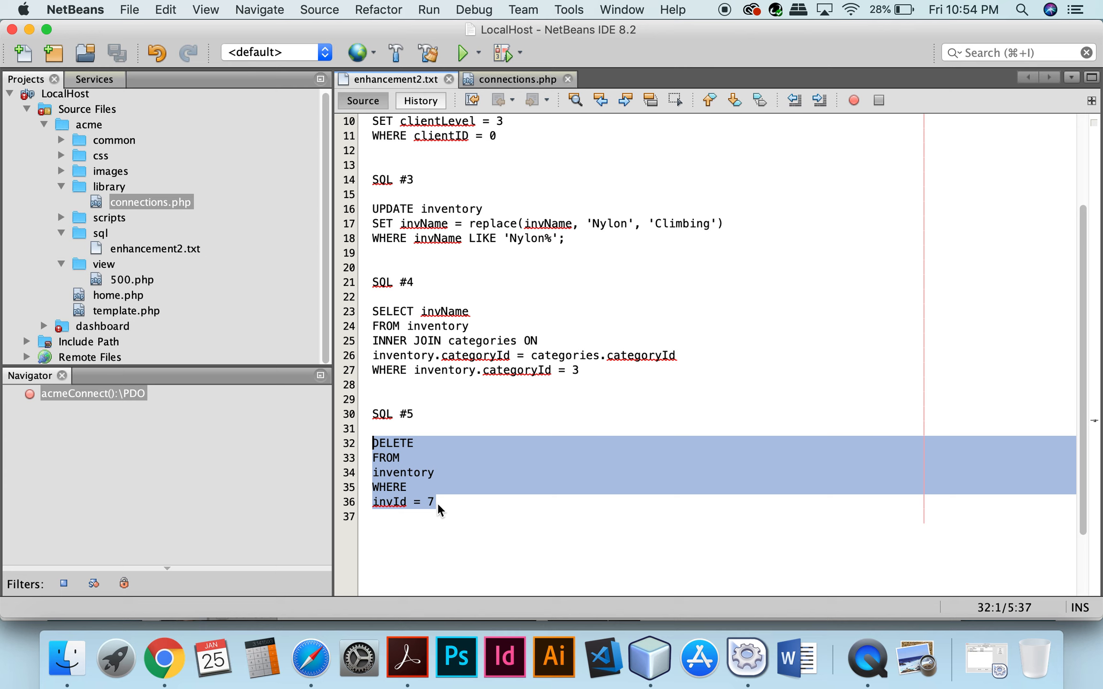
{"action": "mouse_move", "coordinate": [164, 659]}
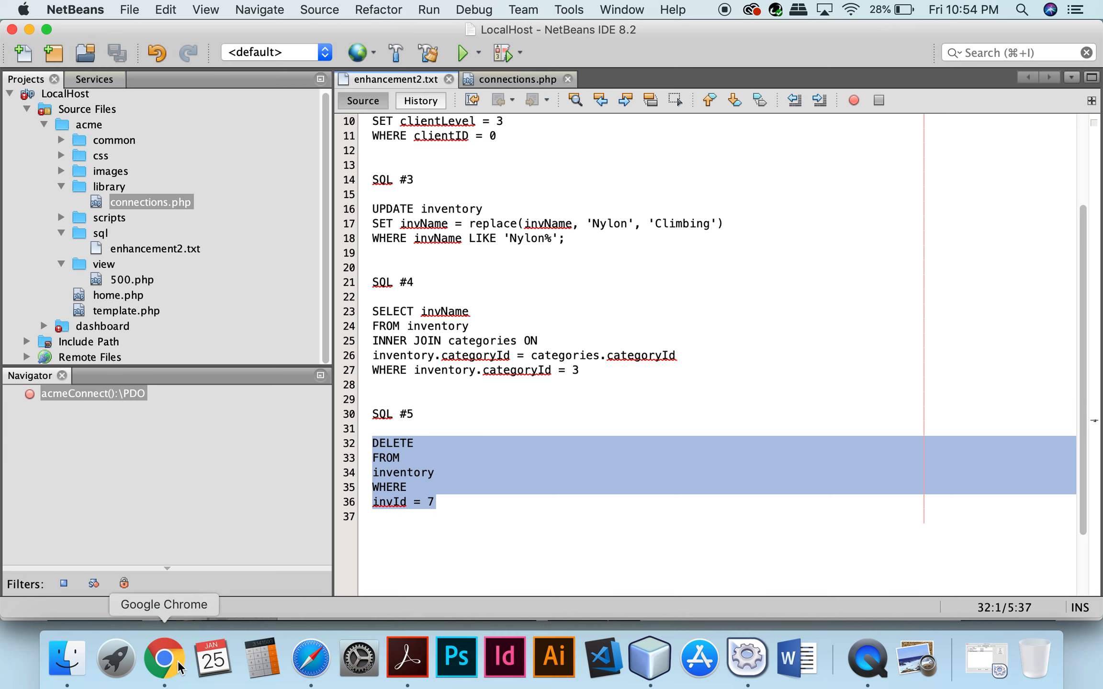
Step: Run the DELETE query removing inventory item 7 from the inventory table
{"action": "left_click", "coordinate": [164, 658]}
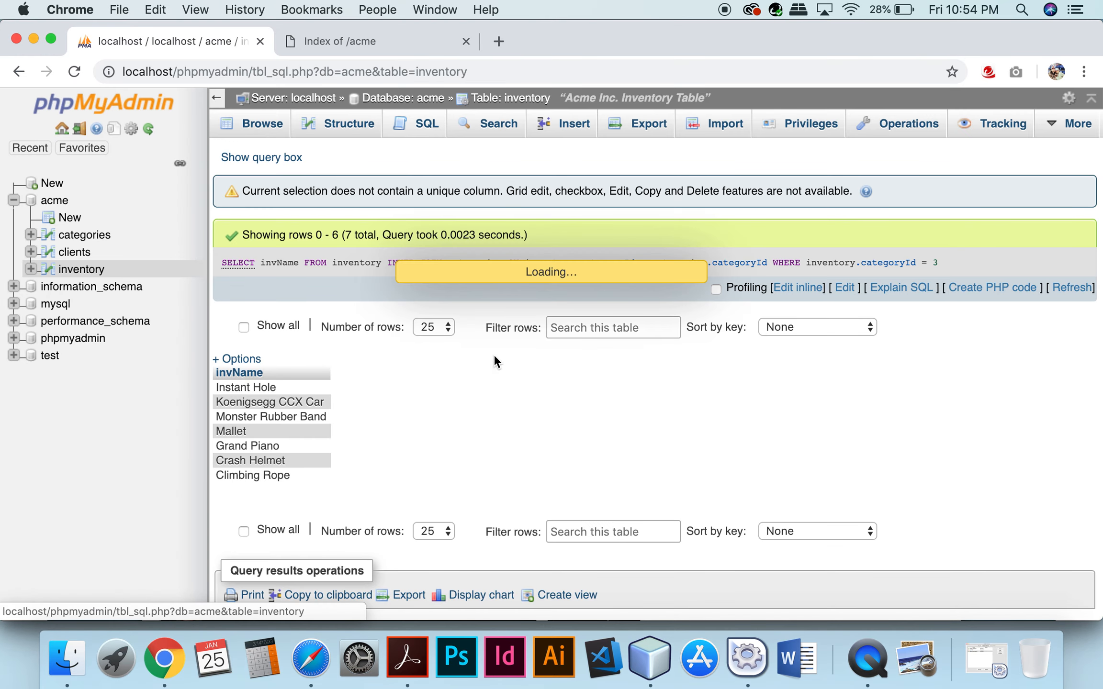
{"action": "left_click", "coordinate": [426, 124]}
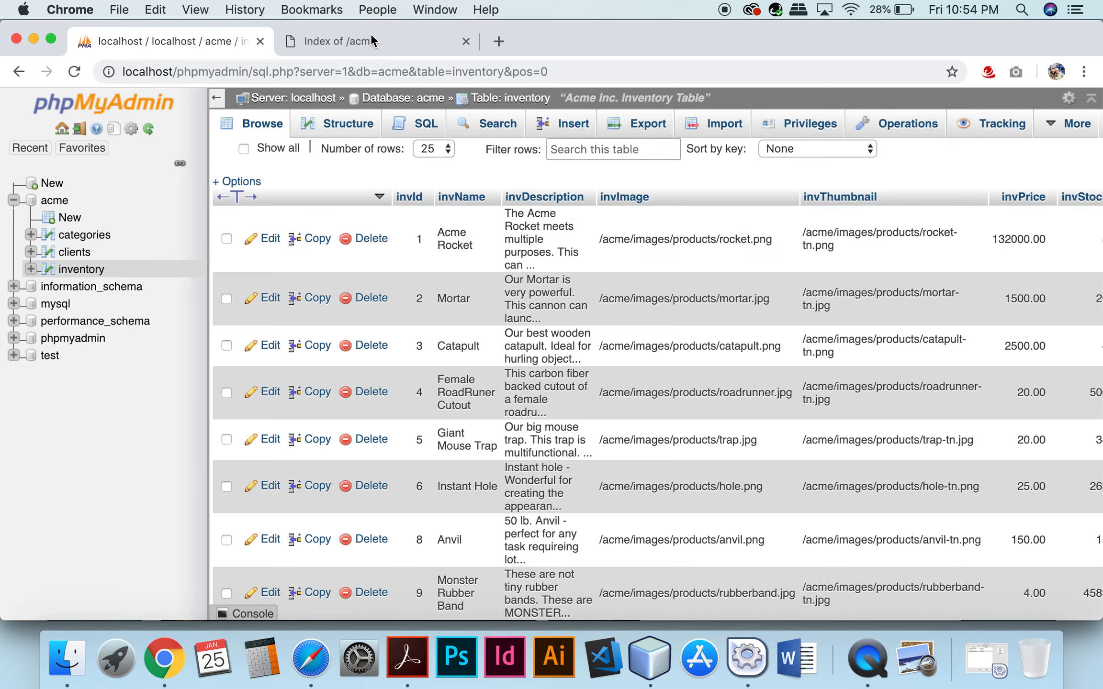
Step: Show the Index of /acme listing and browse into the library folder with connections.php
{"action": "left_click", "coordinate": [344, 42]}
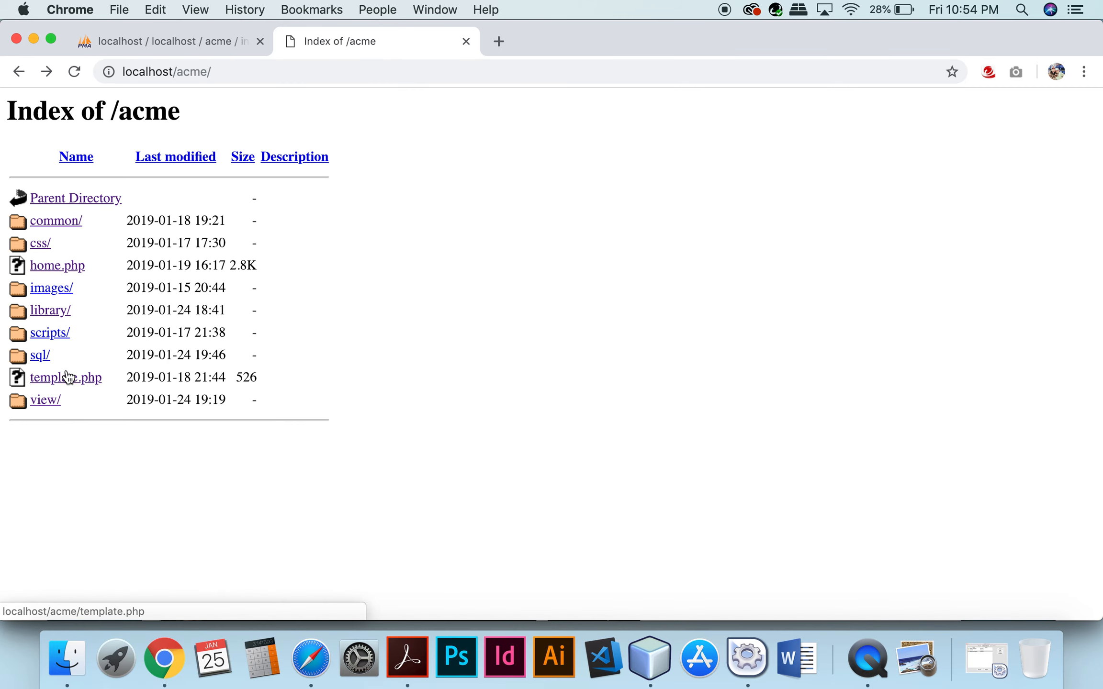
{"action": "left_click", "coordinate": [49, 310]}
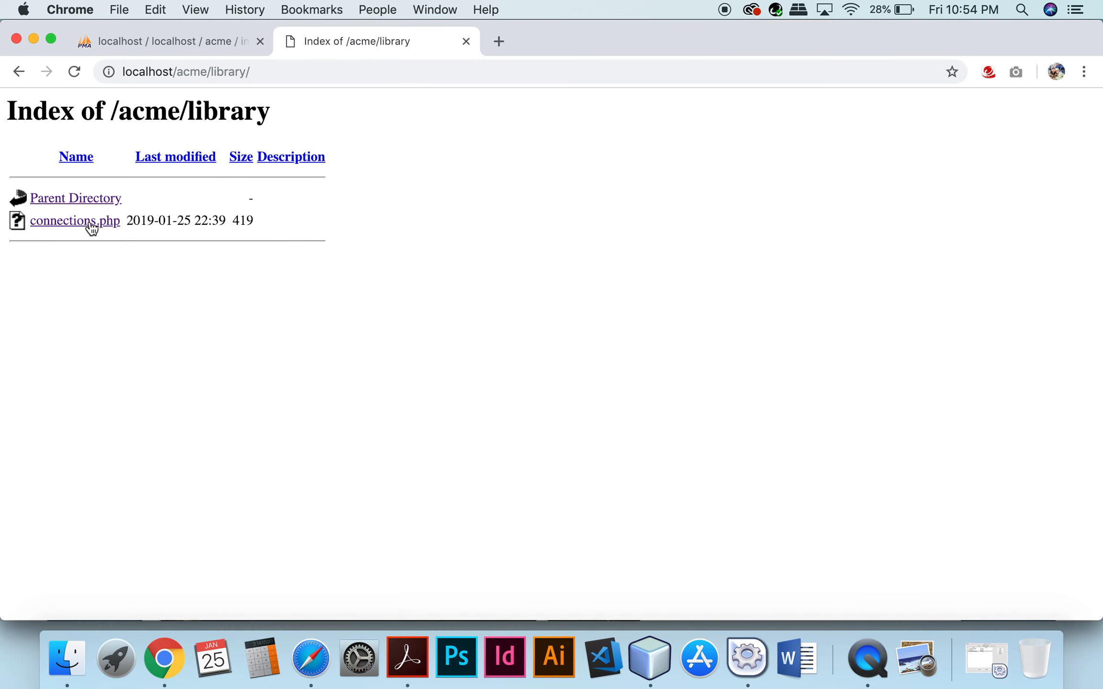